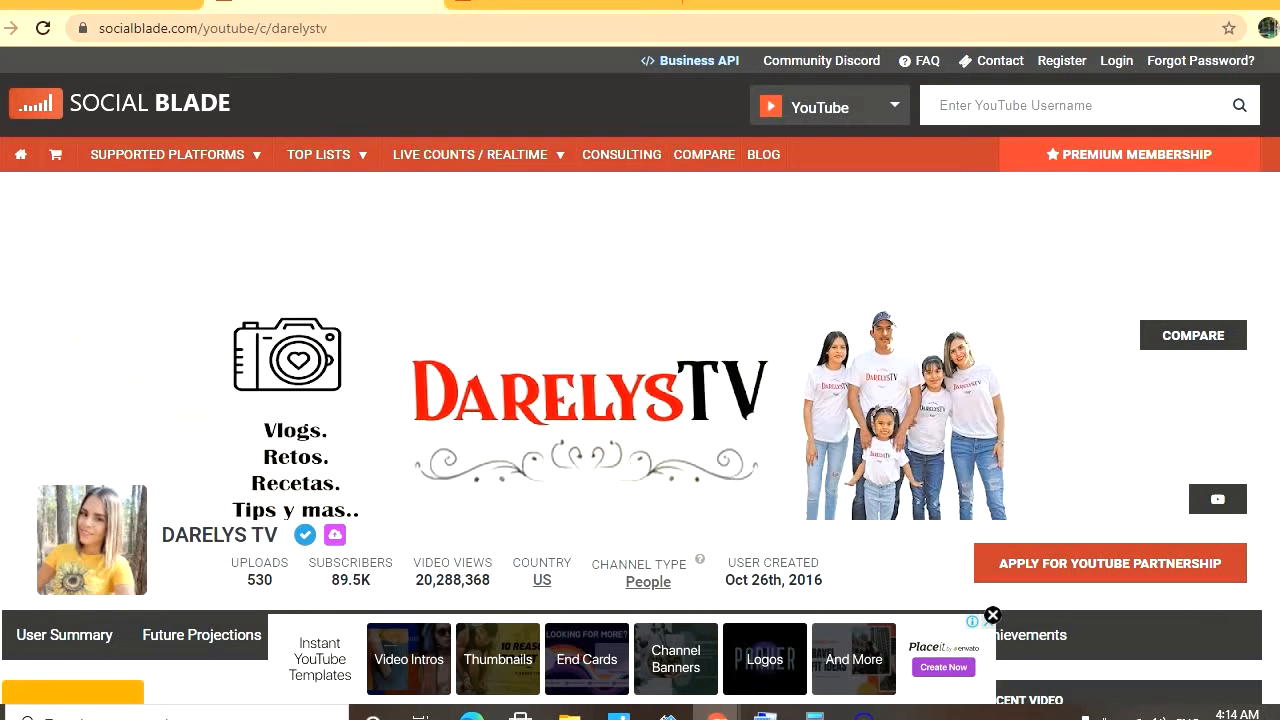
mouse_move(930, 485)
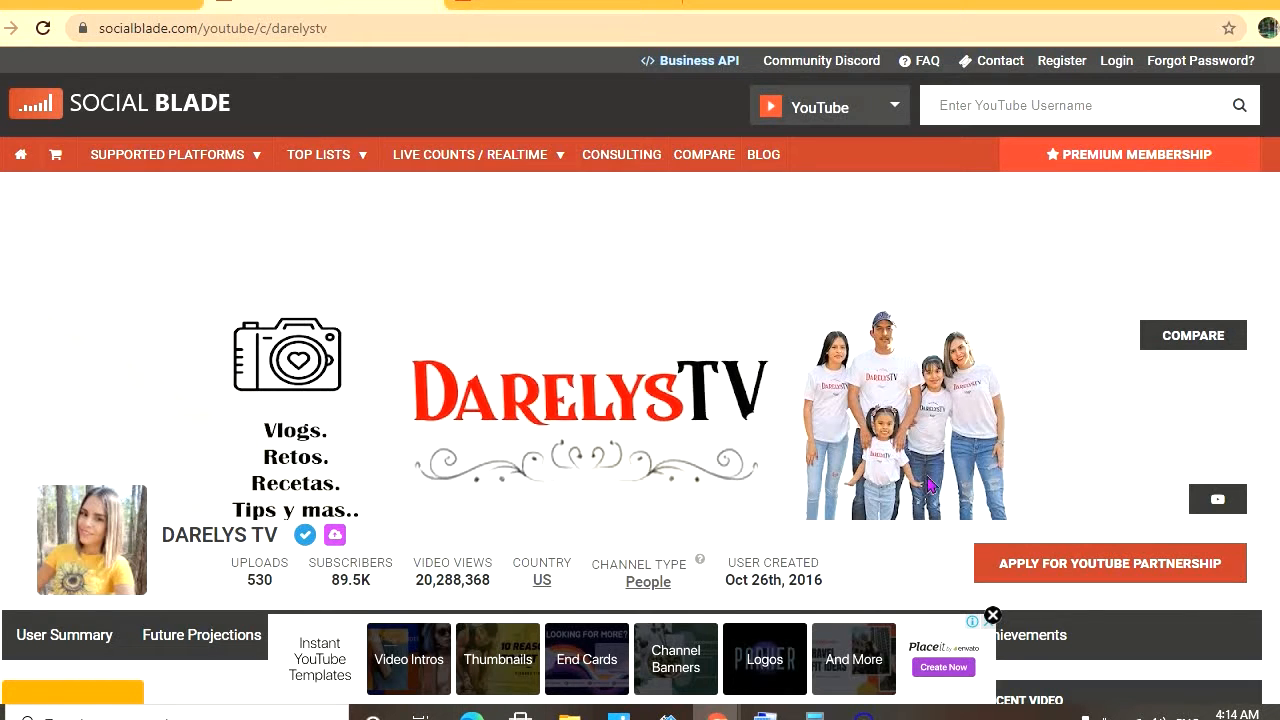
Step: Multiply 102 by 0.55, then by 30 and 12, giving 56.1, 1,683 and 20,196
click(992, 614)
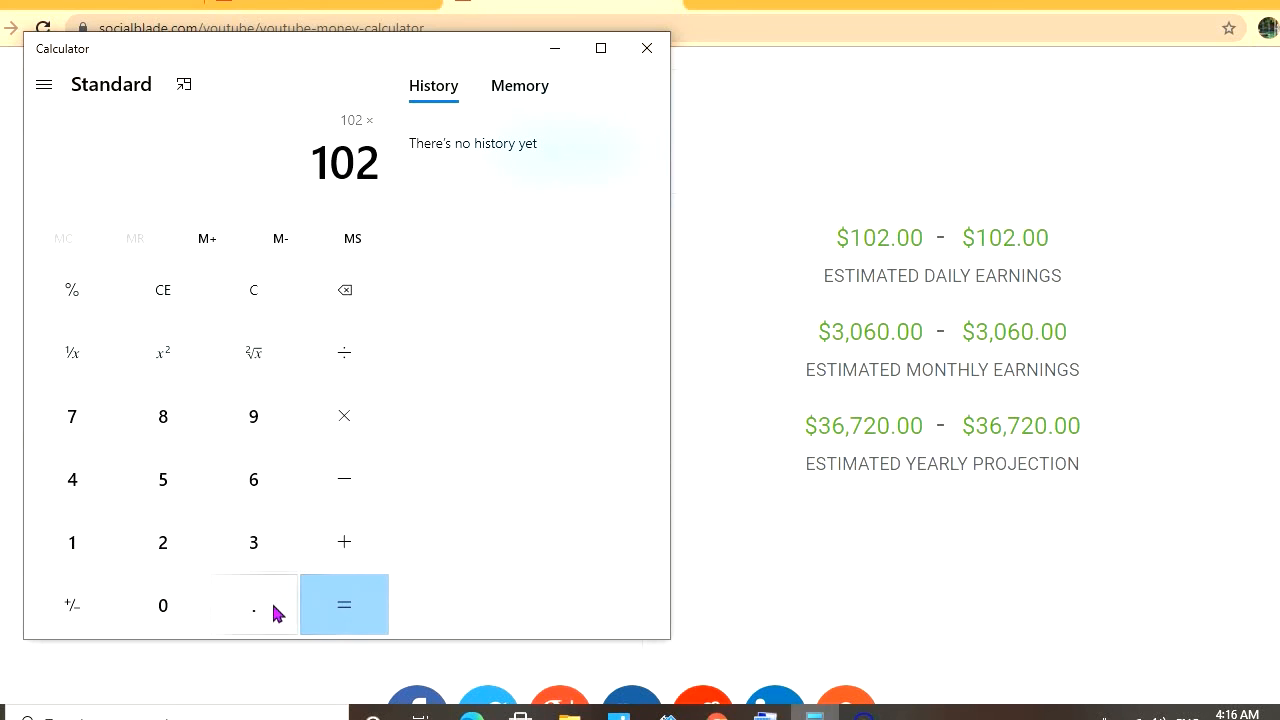
click(163, 478)
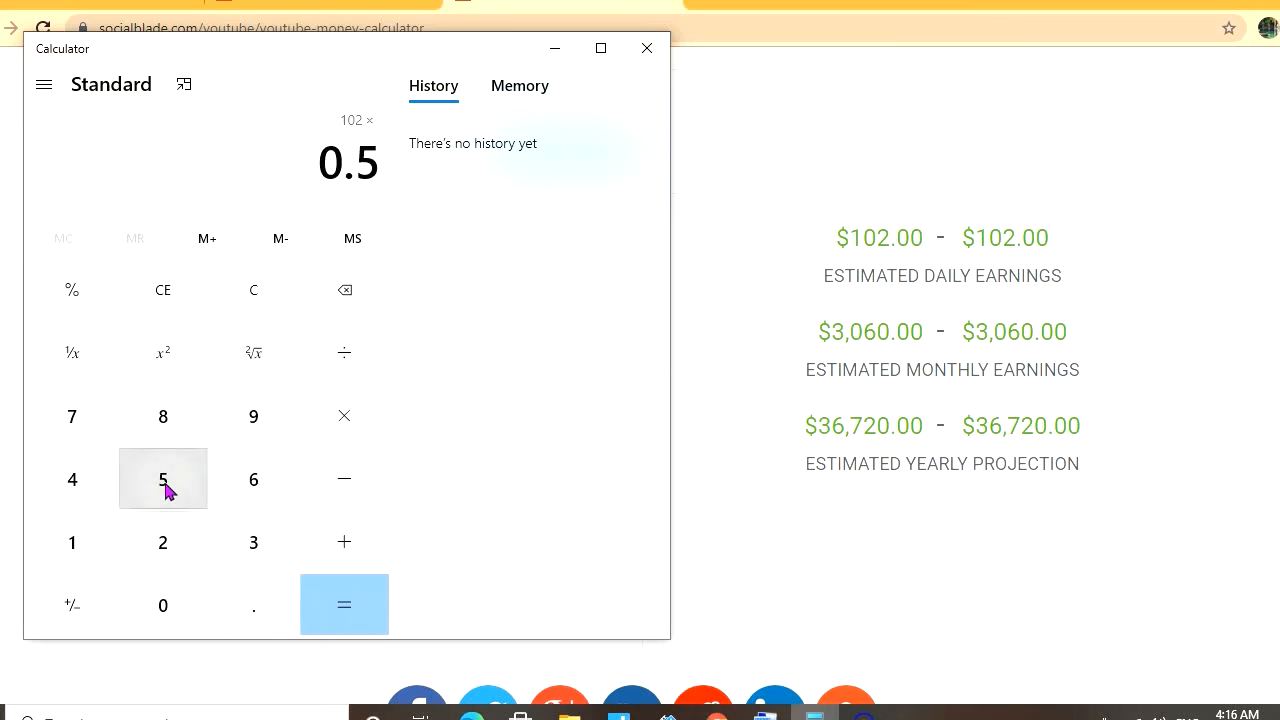
click(344, 604)
text(30)
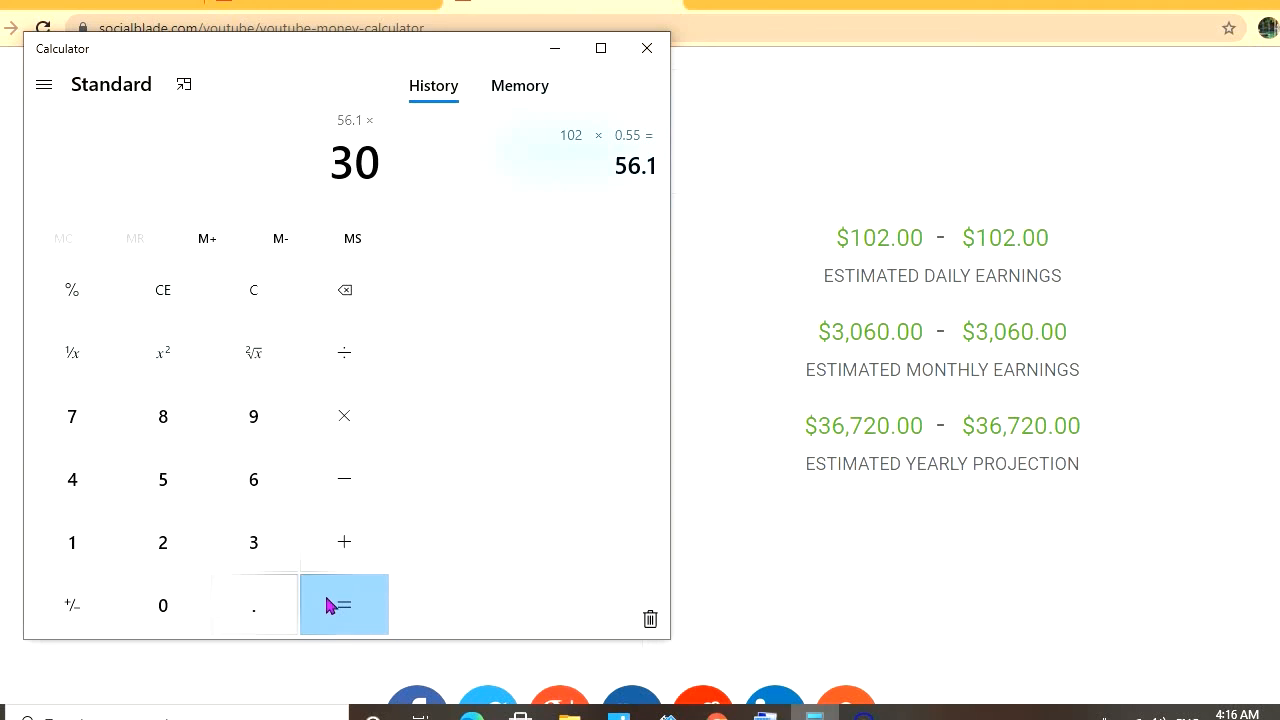
click(344, 604)
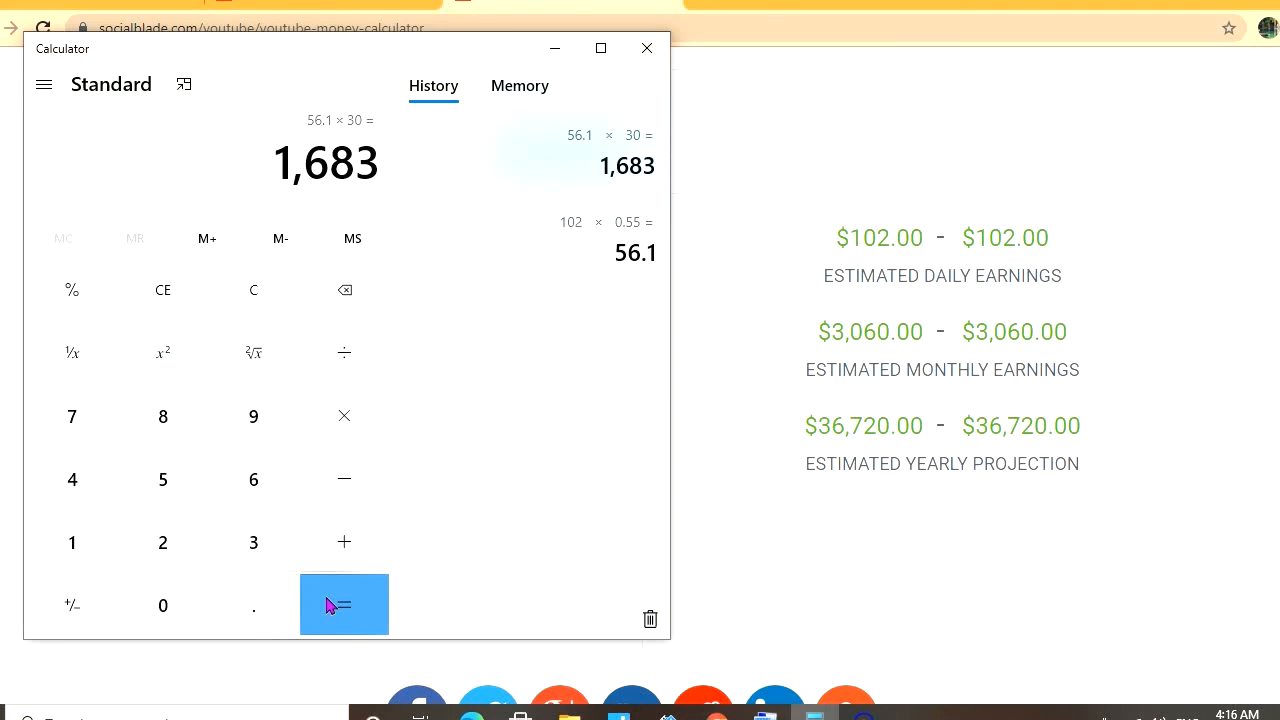
mouse_move(344, 416)
text(12)
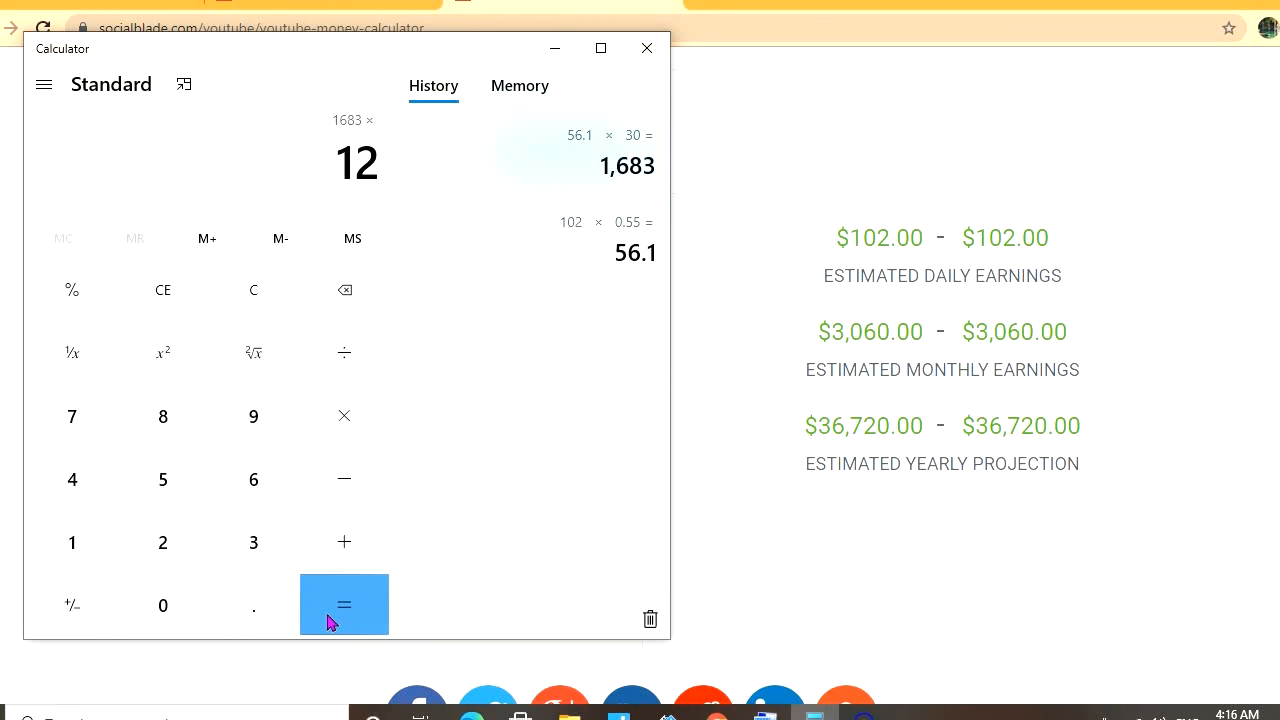
click(344, 604)
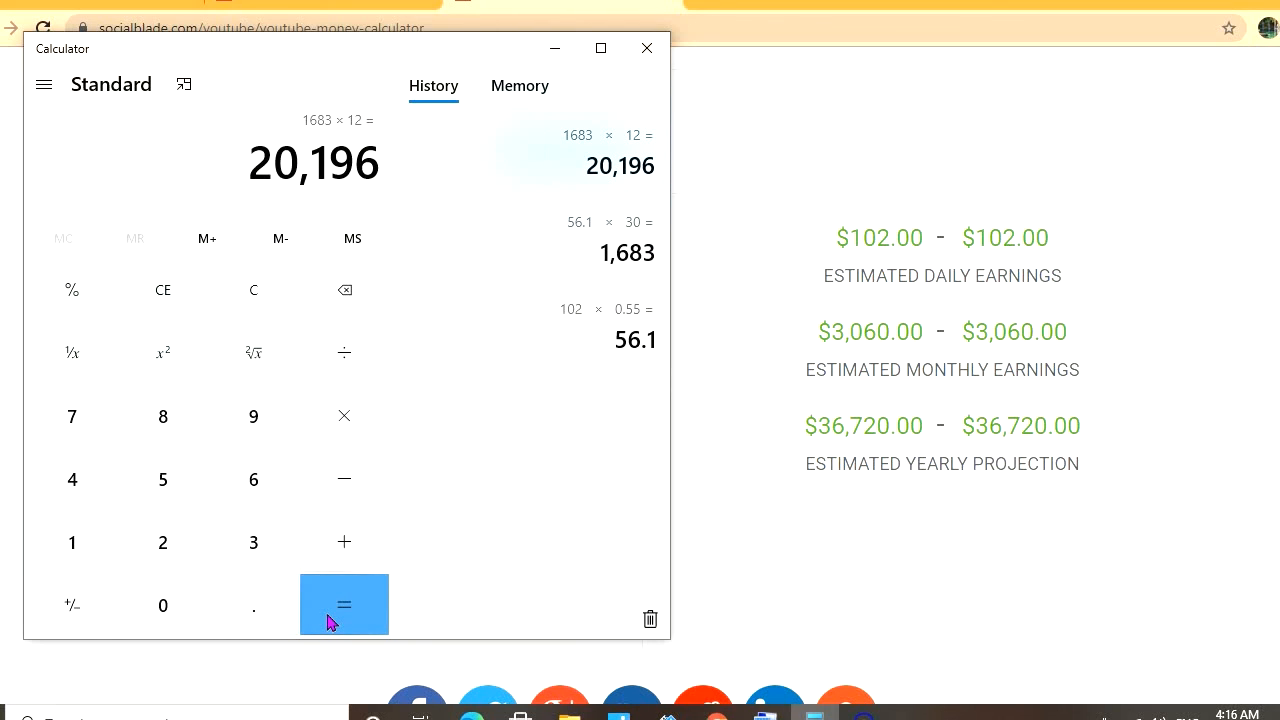